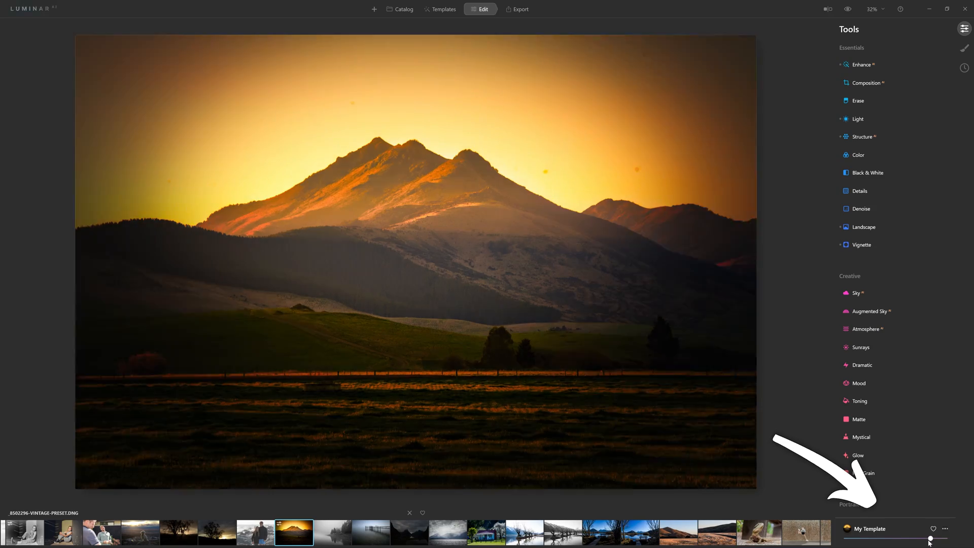
- Set the My Template amount on the golden sunset mountain photo to nearly full strength
{"action": "left_click_drag", "start_coordinate": [932, 538], "coordinate": [930, 538]}
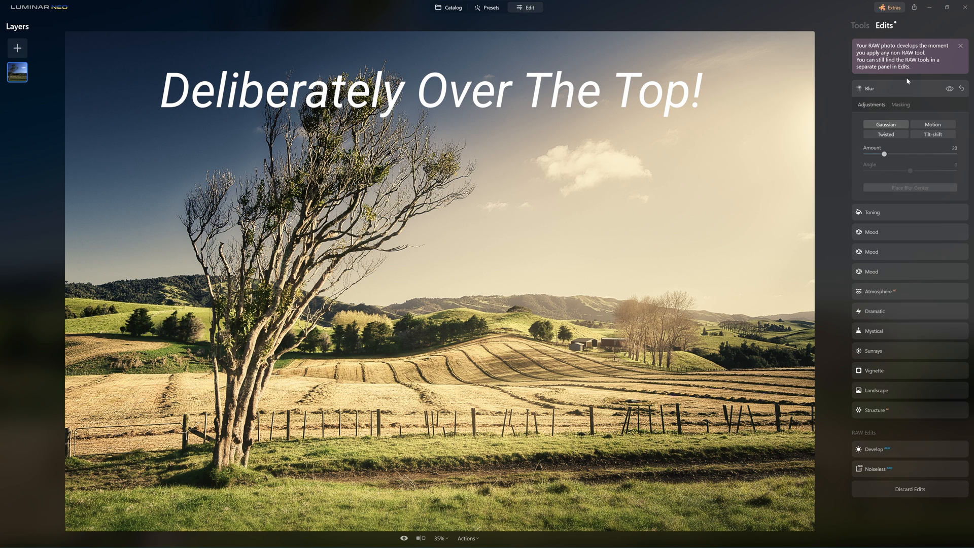
- Collapse the Blur edit and adjust the Dallas Mood amount, leaving it at 31
{"action": "left_click", "coordinate": [870, 89]}
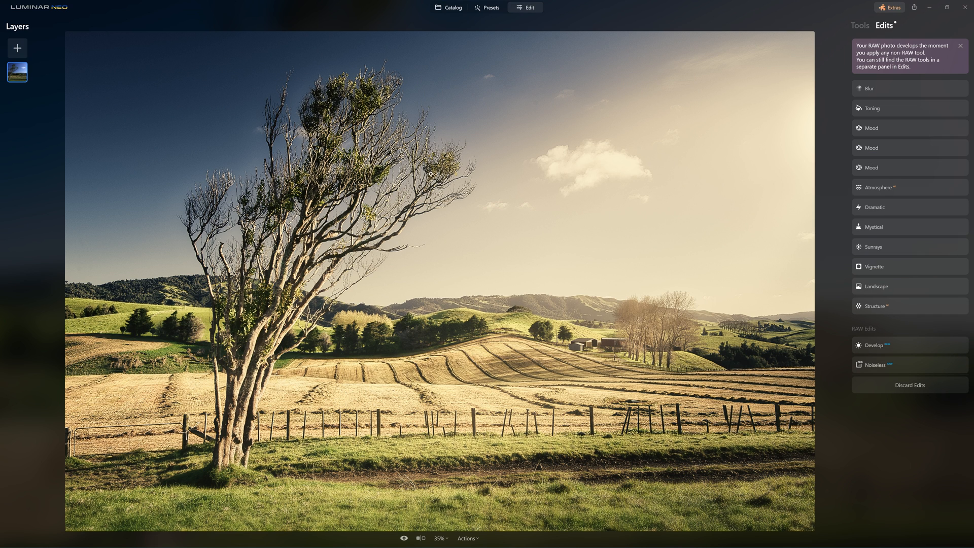
{"action": "mouse_move", "coordinate": [896, 310]}
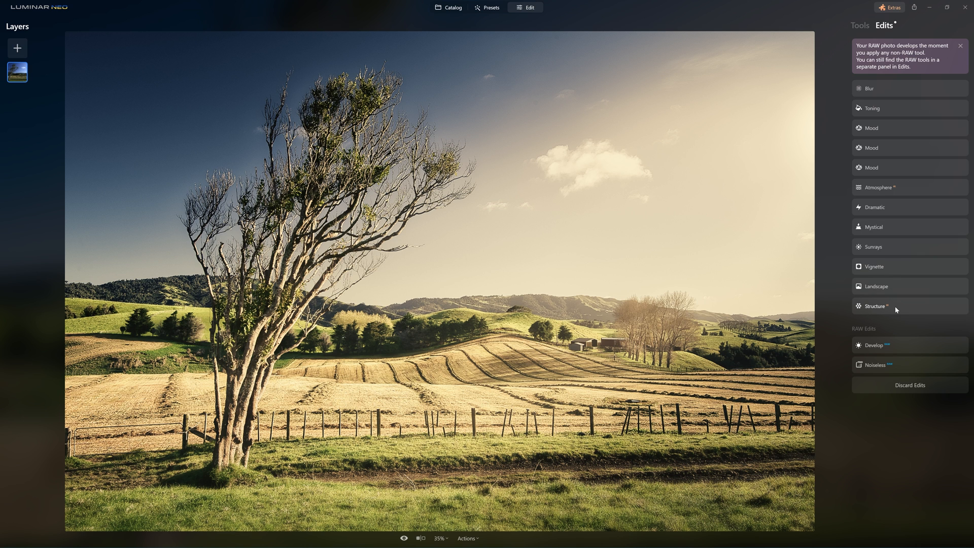
{"action": "mouse_move", "coordinate": [894, 188]}
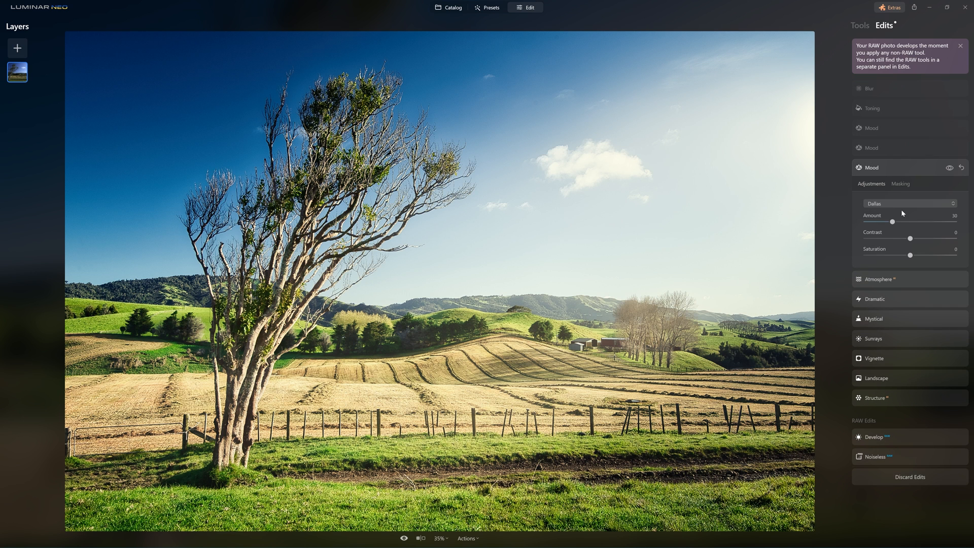
{"action": "left_click_drag", "start_coordinate": [893, 222], "coordinate": [880, 221]}
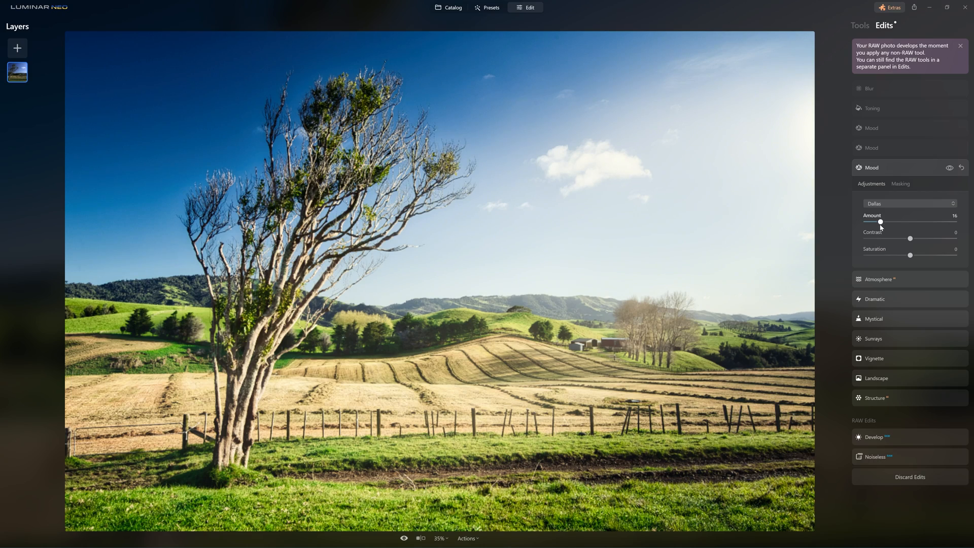
{"action": "left_click_drag", "start_coordinate": [880, 221], "coordinate": [893, 222]}
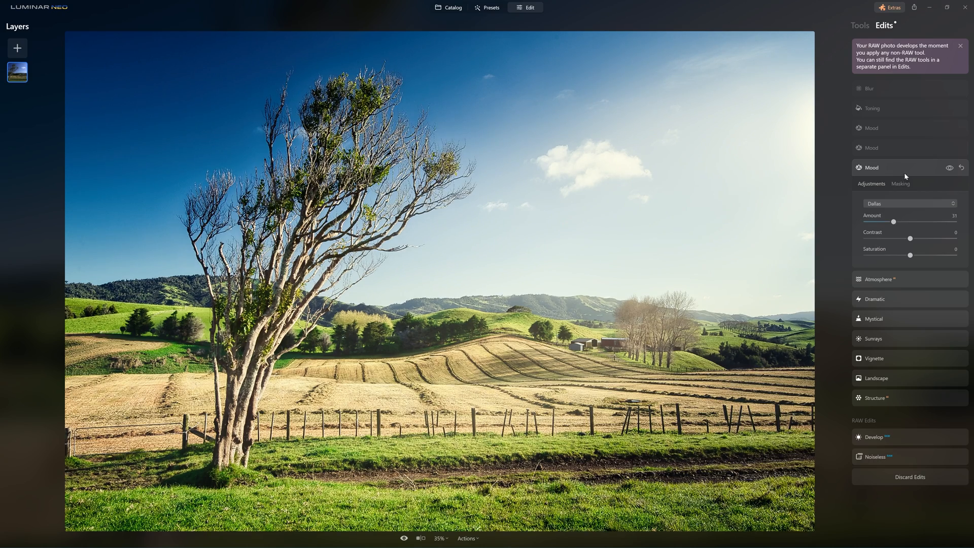
- Collapse the Mood and Blur edits and show the full tools list
{"action": "left_click", "coordinate": [871, 89]}
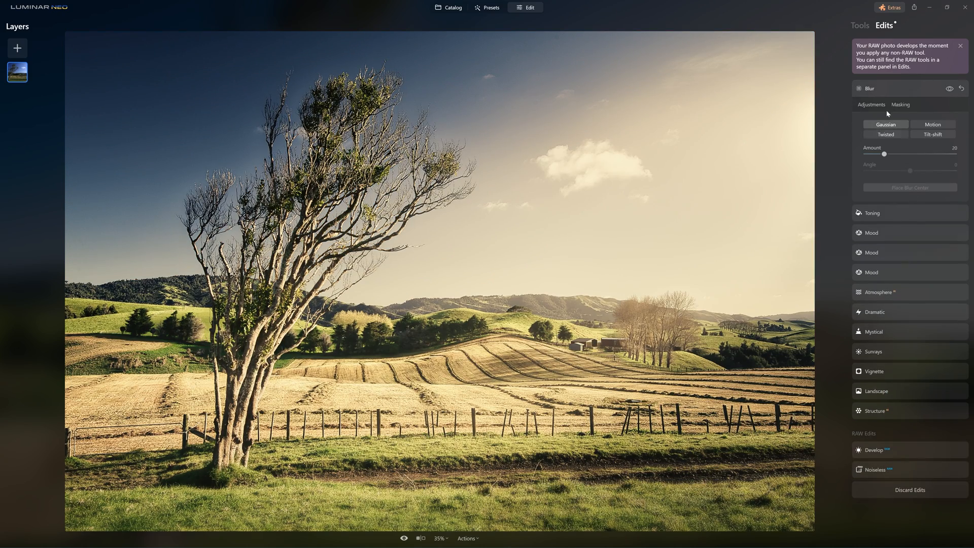
{"action": "left_click", "coordinate": [869, 89]}
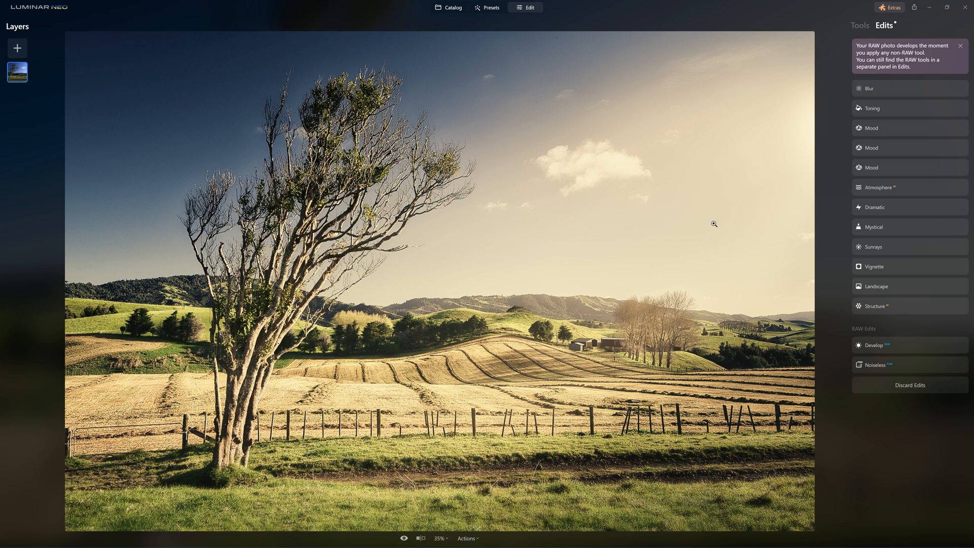
{"action": "left_click", "coordinate": [859, 24]}
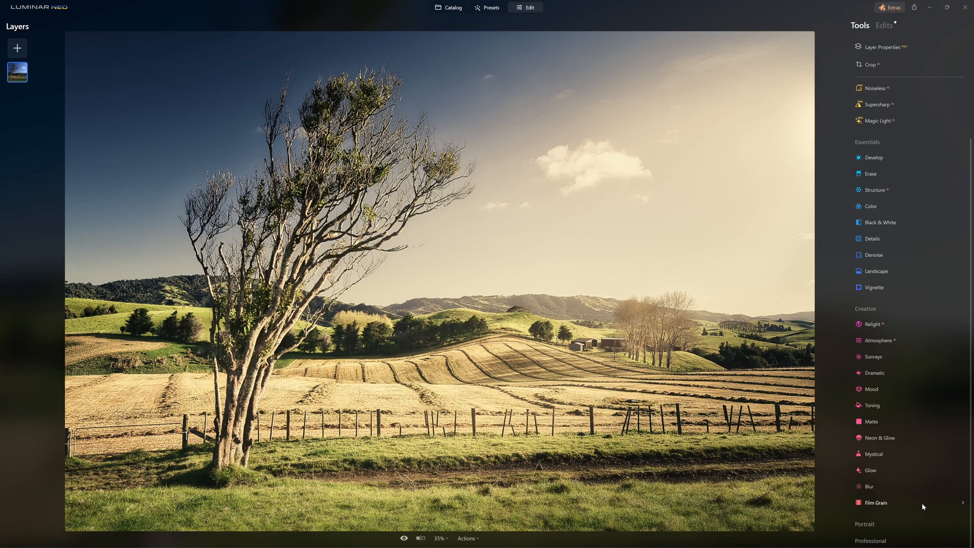
{"action": "mouse_move", "coordinate": [838, 358]}
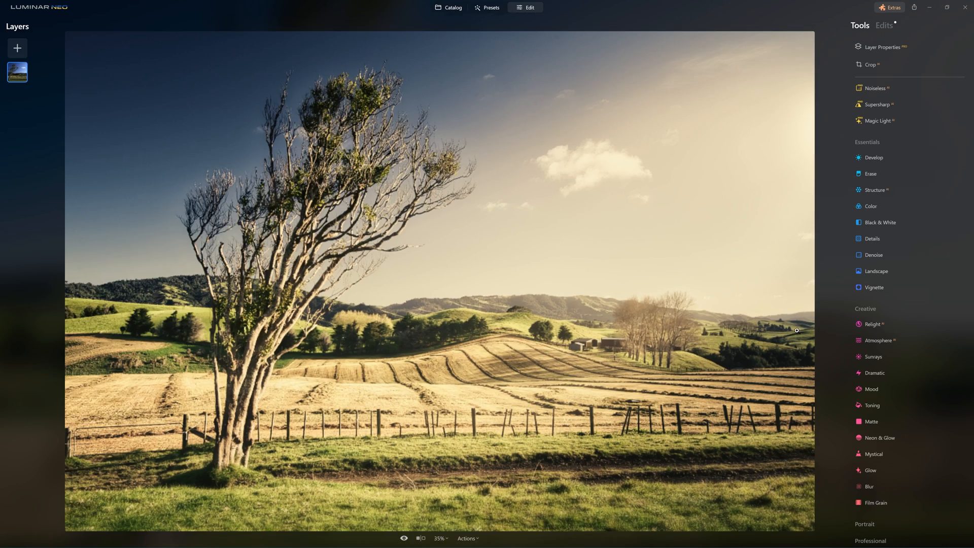
- Save the current edits as the Golden Landscape preset and fade it to about 43
{"action": "left_click", "coordinate": [465, 538]}
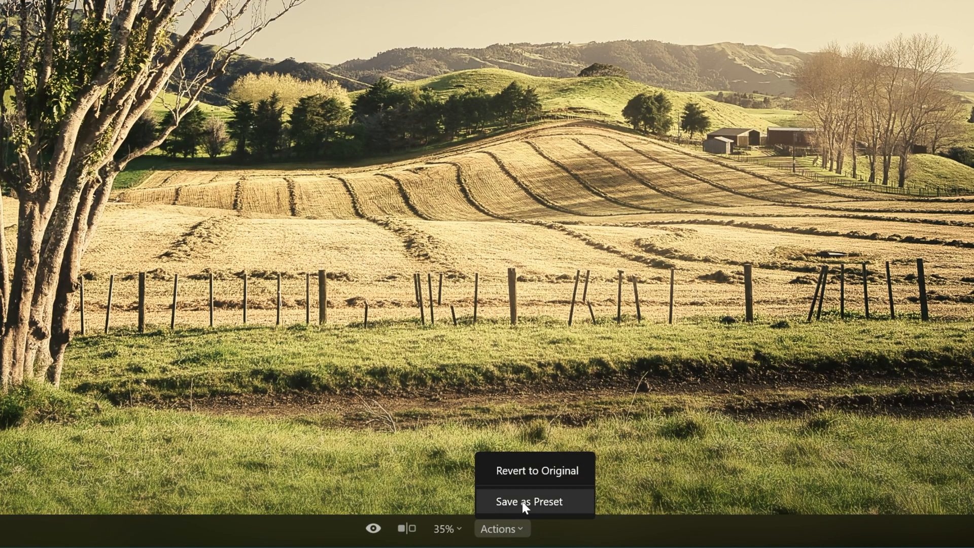
{"action": "left_click", "coordinate": [528, 501]}
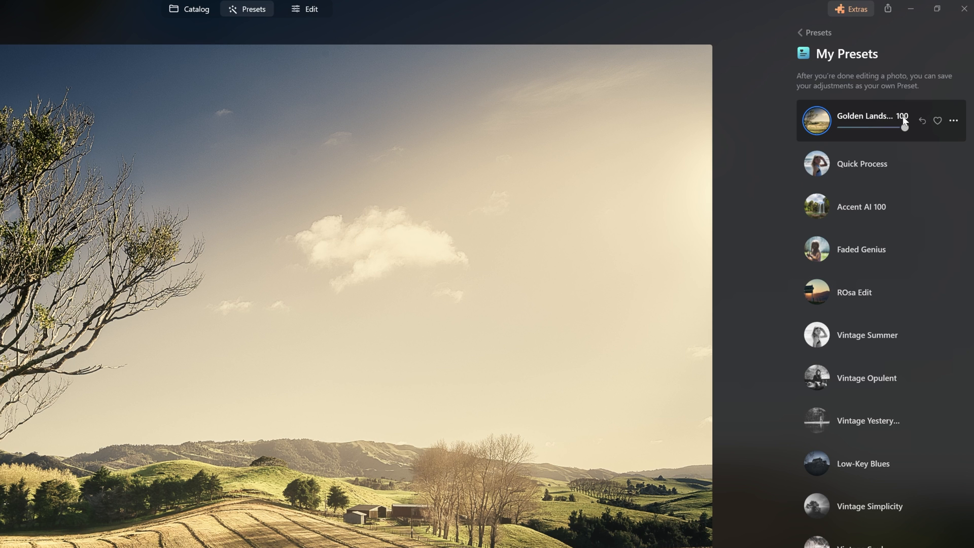
{"action": "mouse_move", "coordinate": [905, 123]}
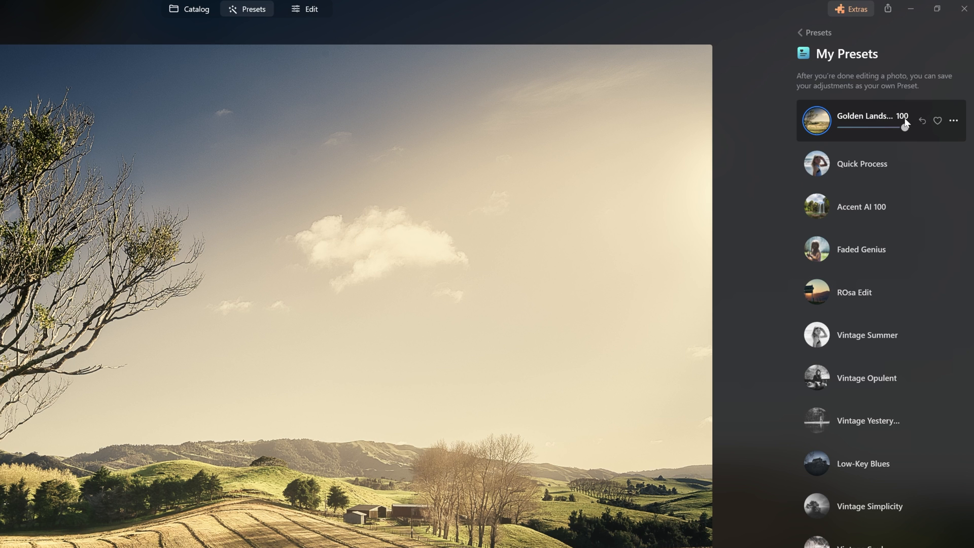
{"action": "left_click_drag", "start_coordinate": [909, 127], "coordinate": [901, 128]}
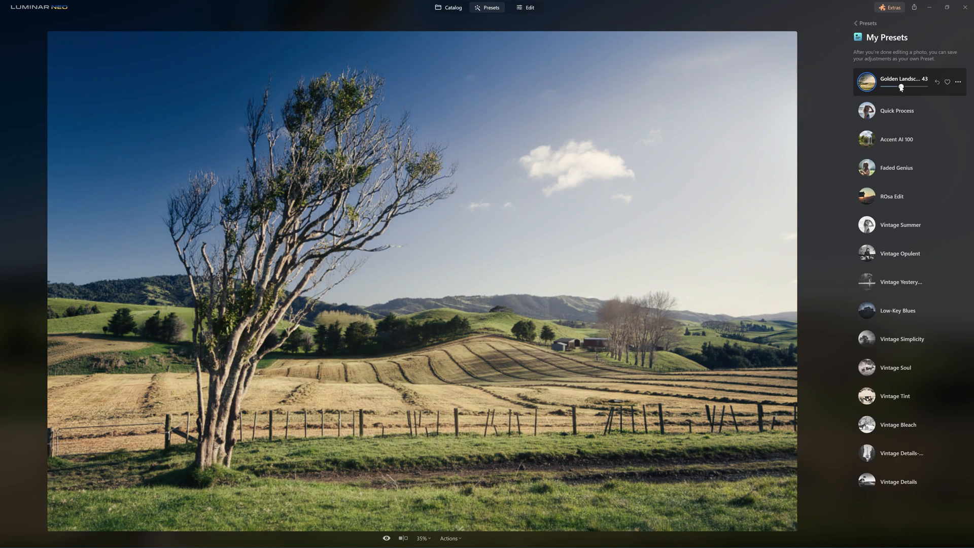
- Sweep the Golden Landscape preset amount from nearly zero back up to full strength
{"action": "left_click_drag", "start_coordinate": [901, 87], "coordinate": [882, 87]}
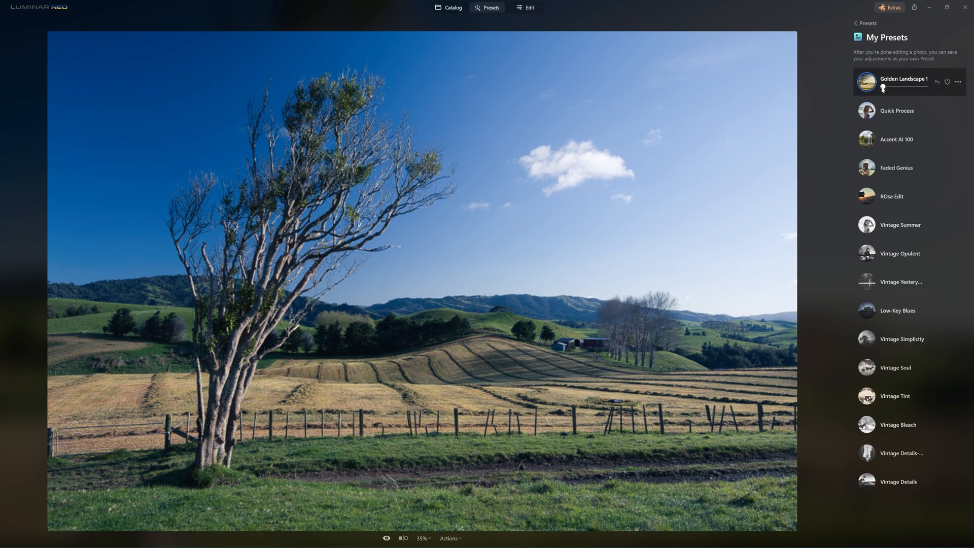
{"action": "left_click_drag", "start_coordinate": [882, 87], "coordinate": [904, 86]}
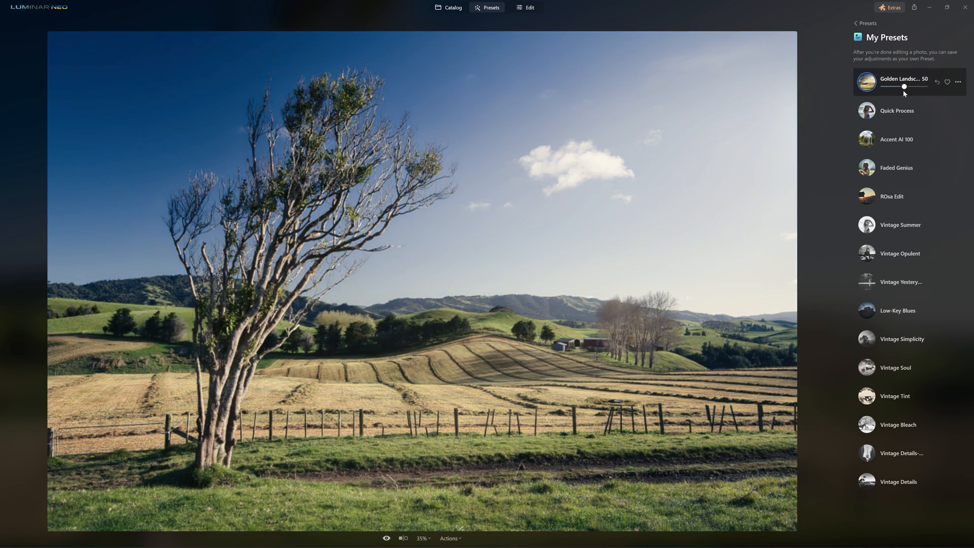
{"action": "left_click_drag", "start_coordinate": [904, 86], "coordinate": [924, 86]}
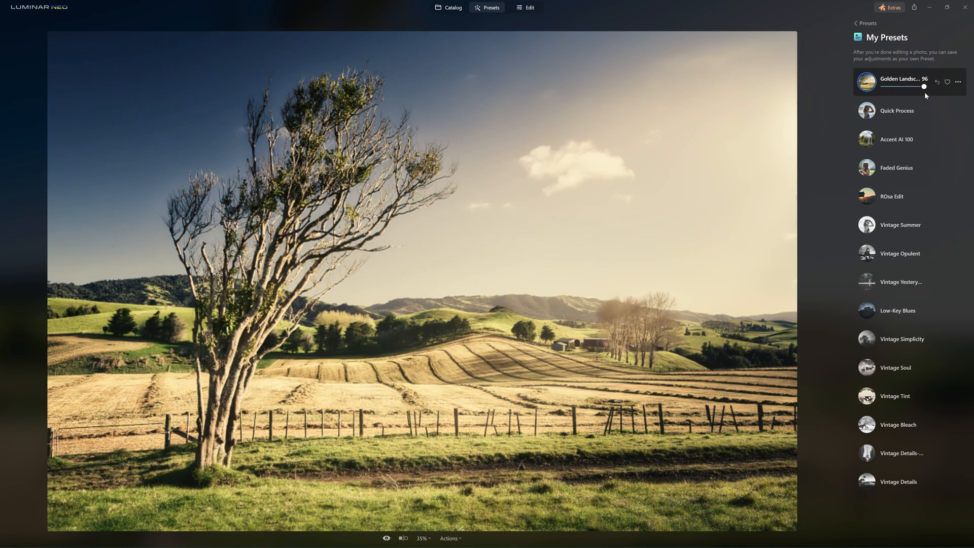
{"action": "left_click_drag", "start_coordinate": [924, 87], "coordinate": [943, 86]}
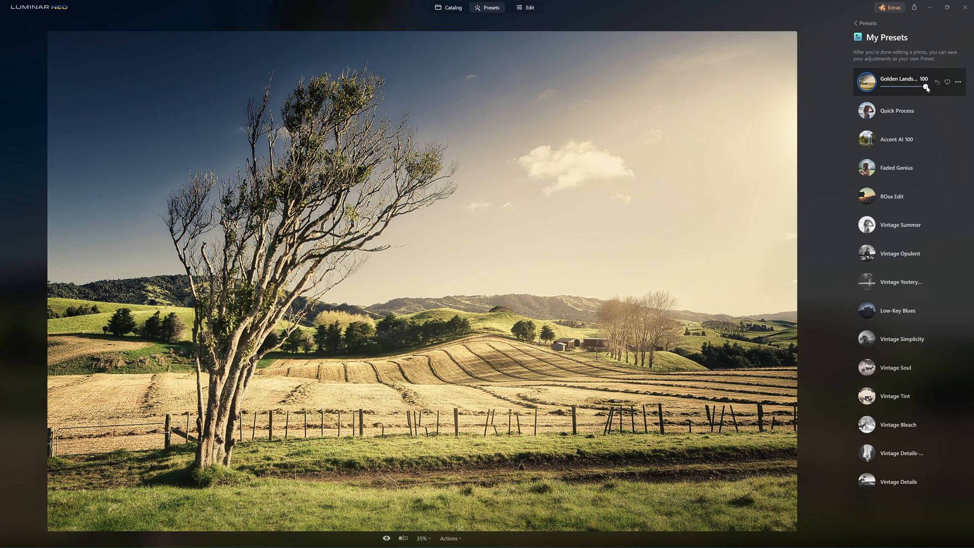
- Fade the preset amount through 64, 51, 76 and 48, settling at 56
{"action": "left_click_drag", "start_coordinate": [938, 88], "coordinate": [911, 87]}
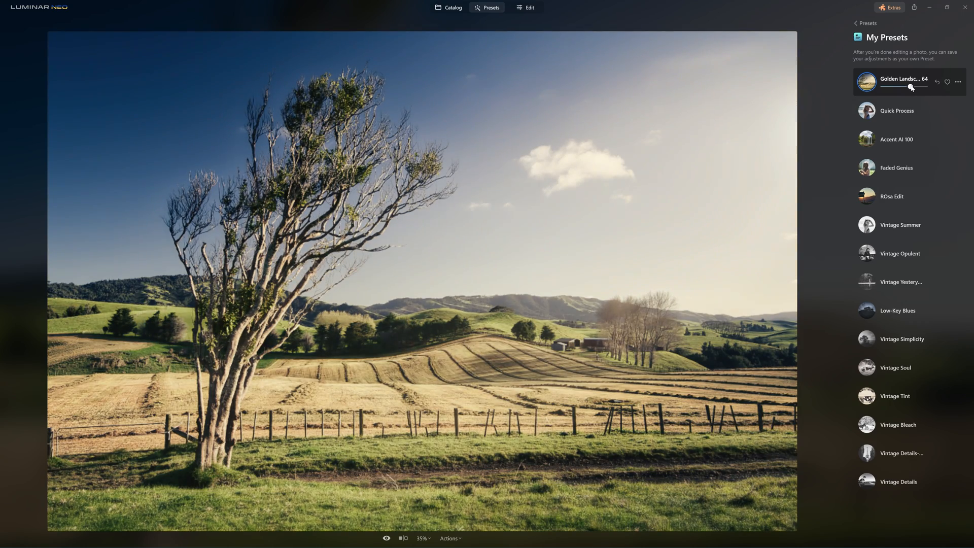
{"action": "left_click_drag", "start_coordinate": [913, 88], "coordinate": [904, 88]}
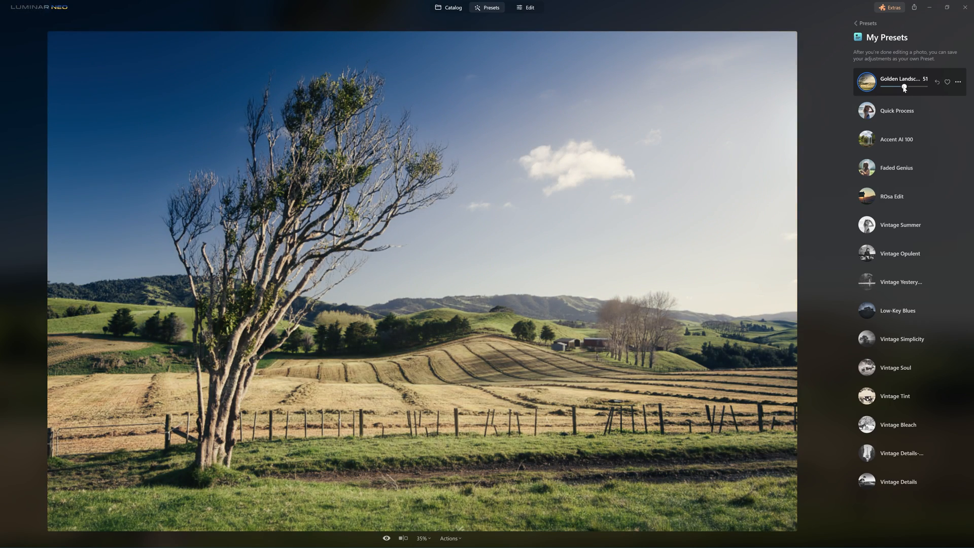
{"action": "left_click_drag", "start_coordinate": [885, 87], "coordinate": [905, 87]}
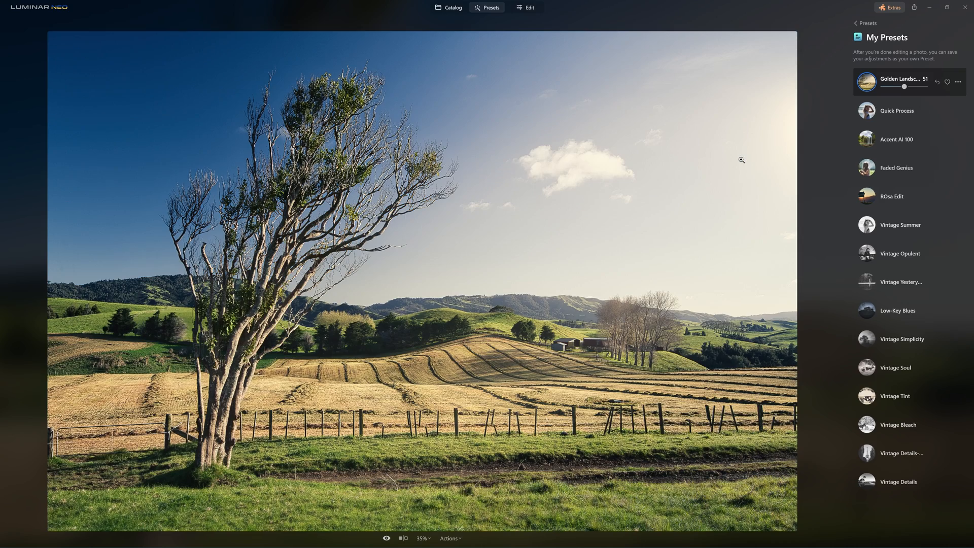
{"action": "left_click_drag", "start_coordinate": [904, 86], "coordinate": [914, 86]}
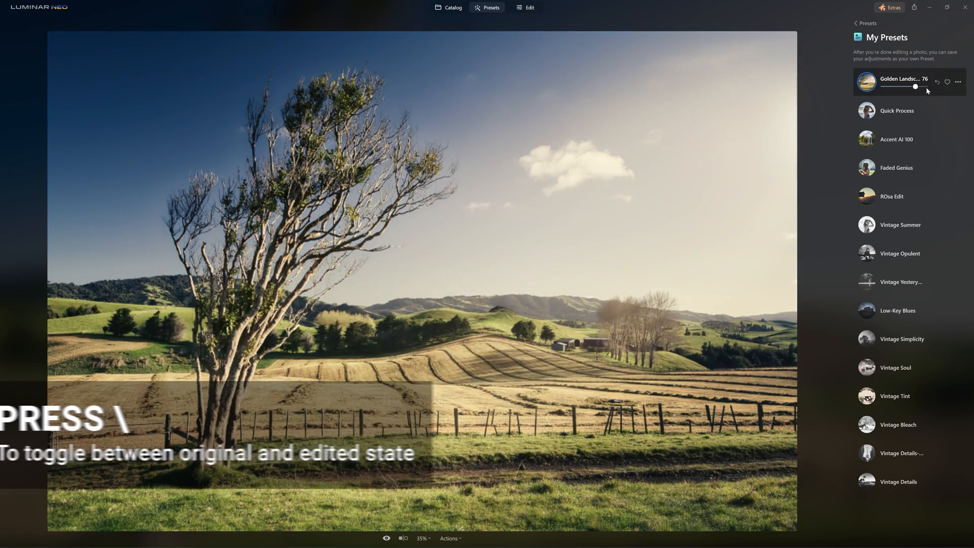
{"action": "left_click_drag", "start_coordinate": [913, 86], "coordinate": [925, 86]}
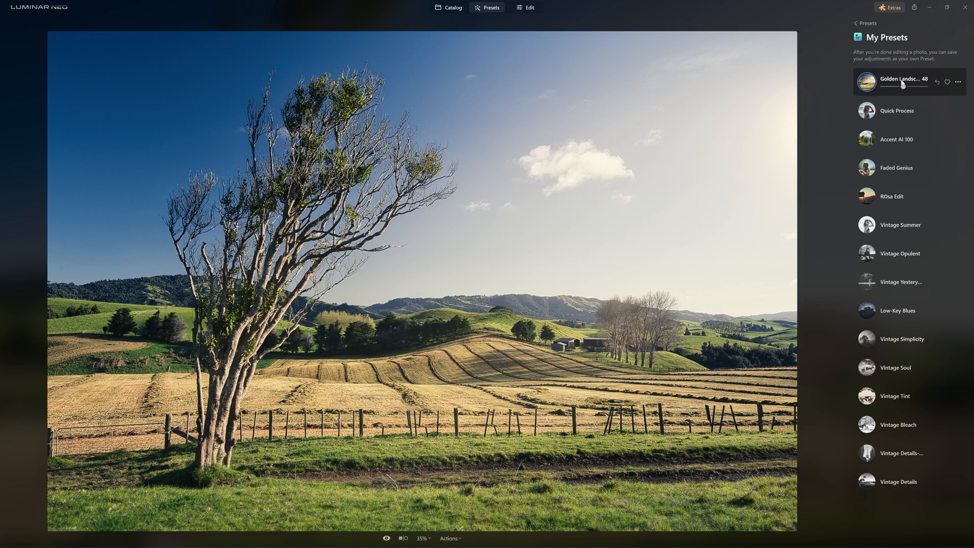
{"action": "left_click_drag", "start_coordinate": [903, 86], "coordinate": [906, 87]}
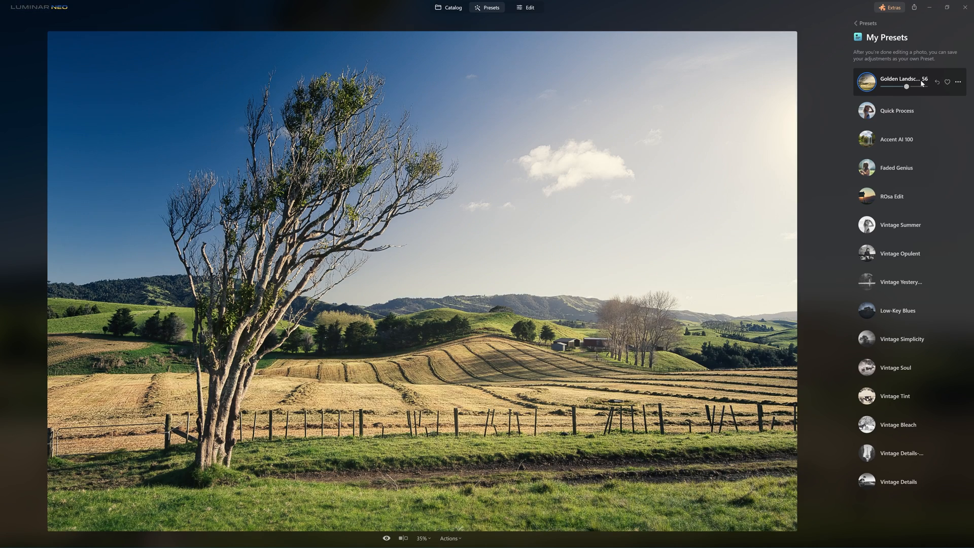
- Delete the Golden Landscape preset from My Presets
{"action": "left_click", "coordinate": [958, 81]}
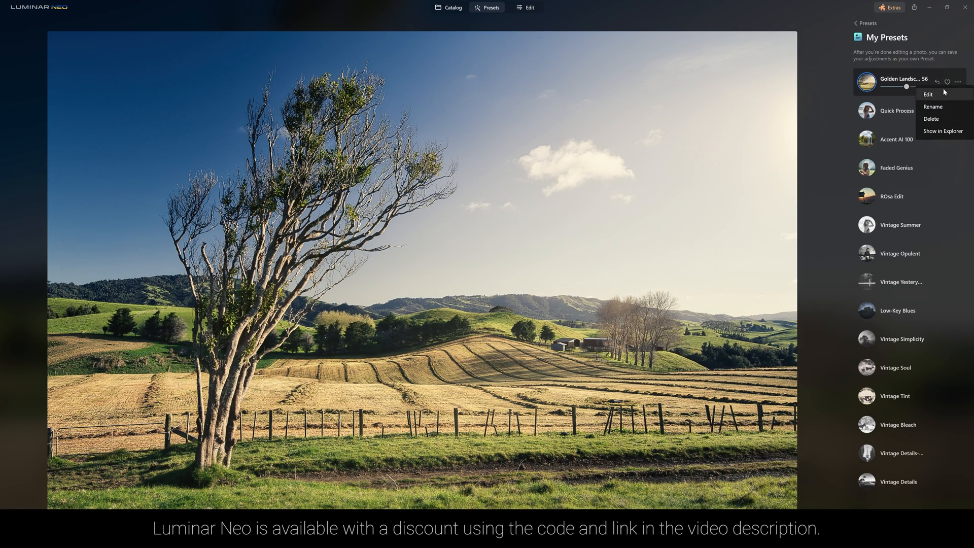
{"action": "left_click", "coordinate": [932, 118]}
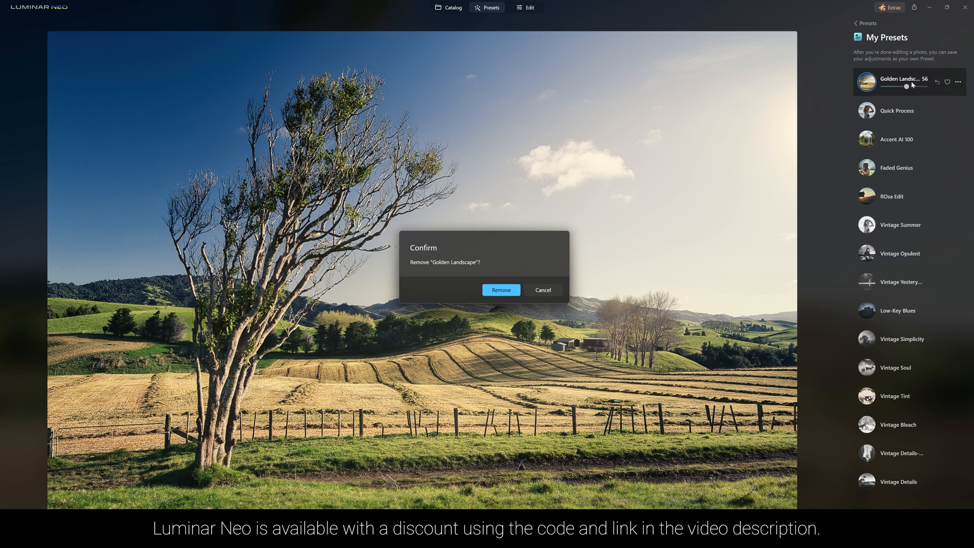
{"action": "left_click", "coordinate": [501, 290]}
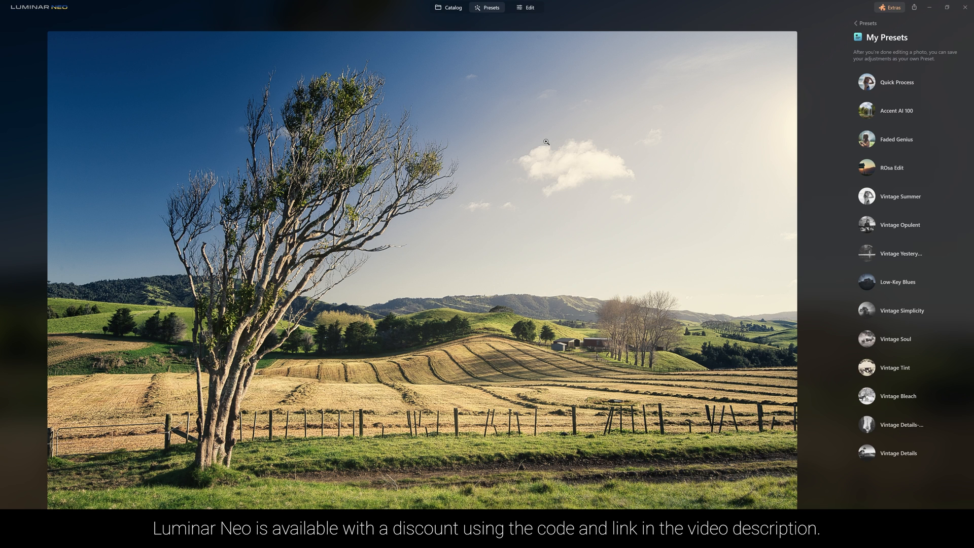
- Switch to the Edit view to show the photo's applied edits
{"action": "left_click", "coordinate": [525, 7]}
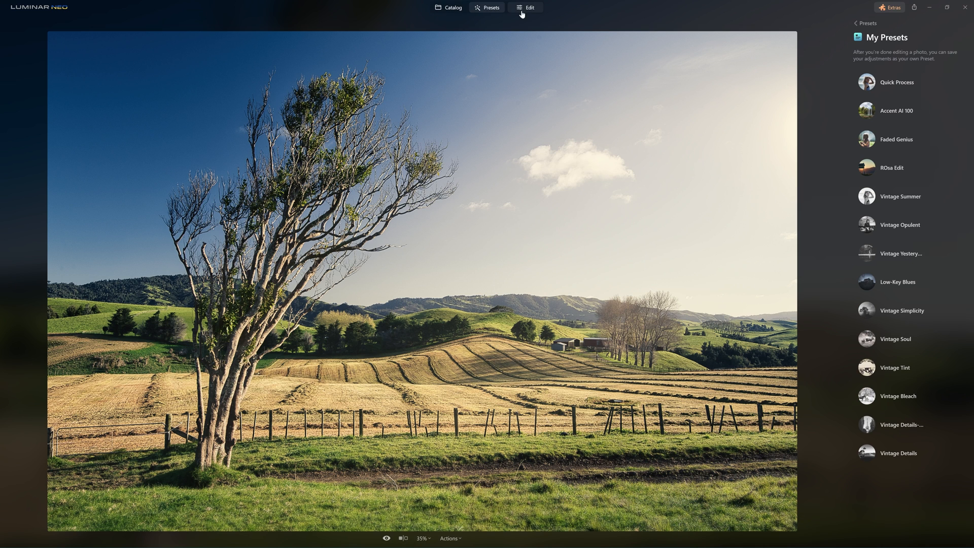
{"action": "left_click", "coordinate": [526, 6]}
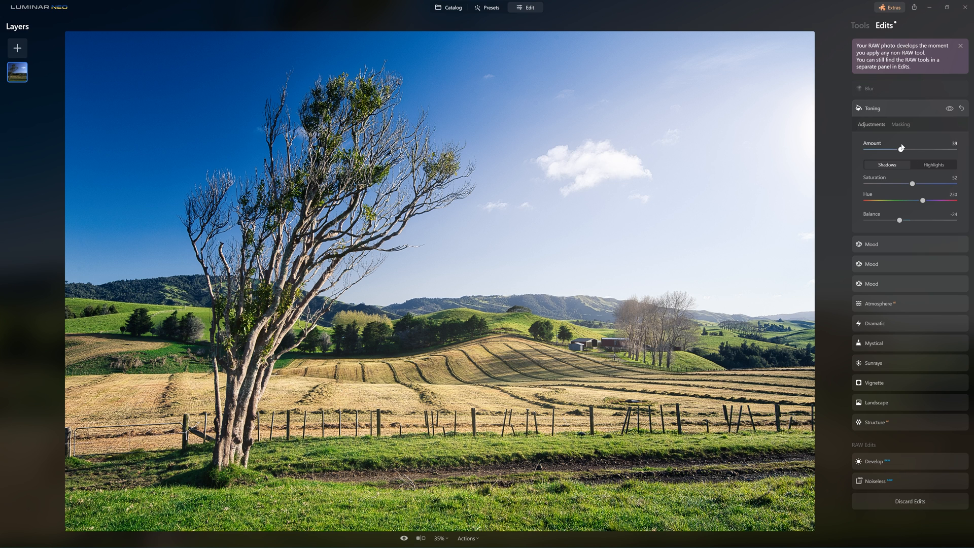
{"action": "left_click", "coordinate": [449, 6]}
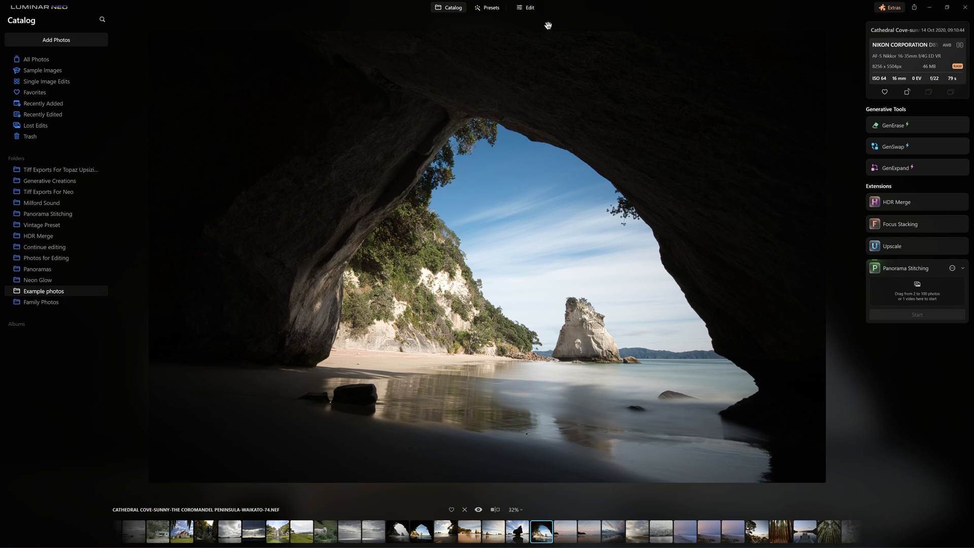
- Open the cave-beach photo, set profile to Nikon D850 Camera Neutral, and lift shadows to 43
{"action": "left_click", "coordinate": [525, 8]}
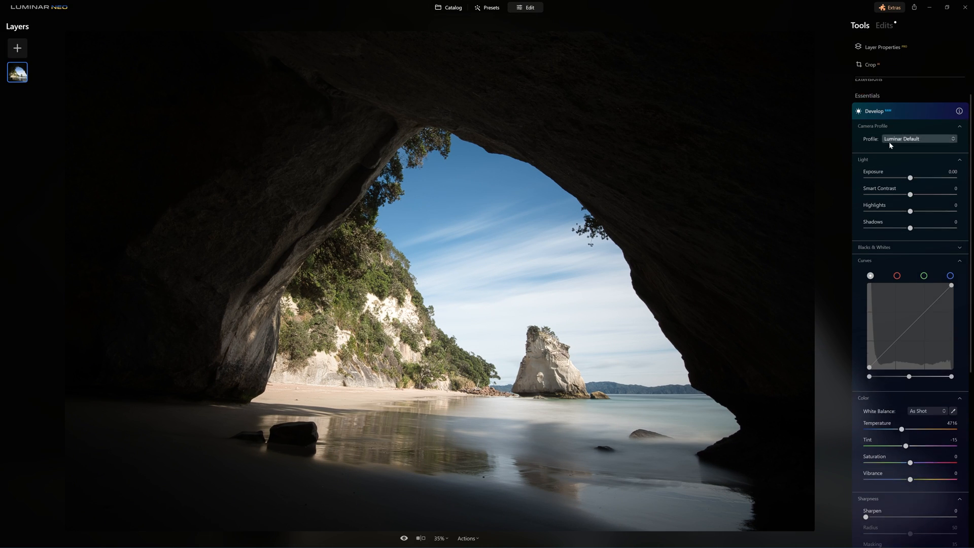
{"action": "left_click", "coordinate": [918, 138]}
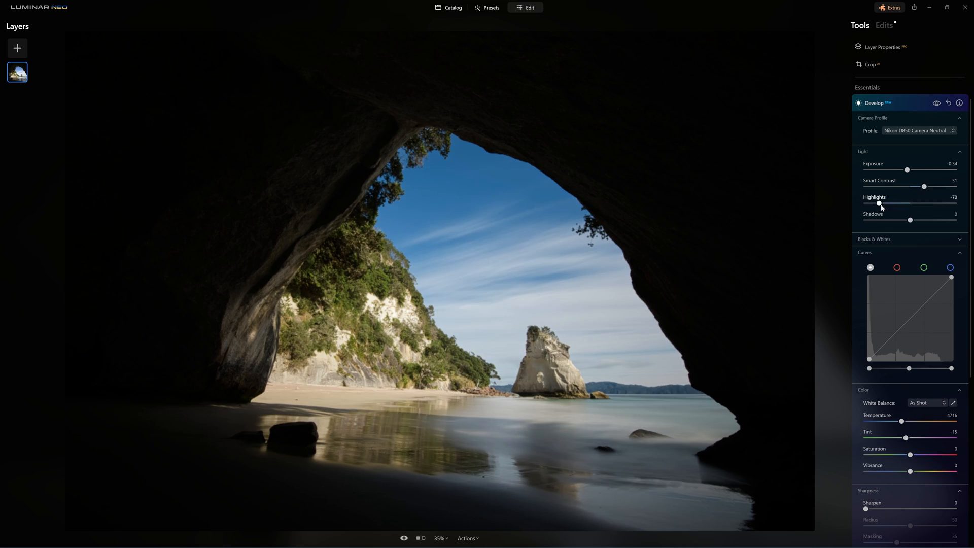
{"action": "left_click_drag", "start_coordinate": [910, 220], "coordinate": [930, 220]}
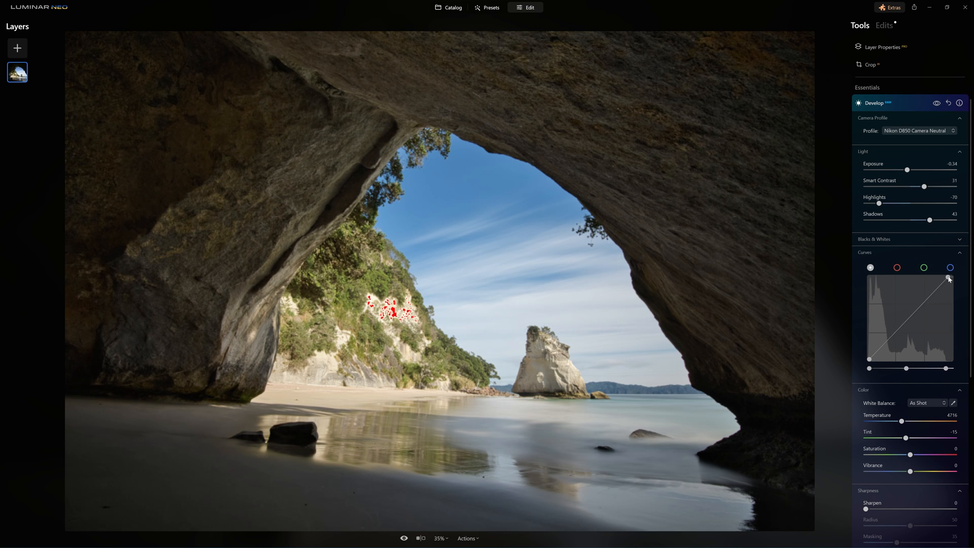
- Set blacks to 55, temperature to 4951, tint to -5 and vibrance to 25
{"action": "left_click_drag", "start_coordinate": [949, 277], "coordinate": [950, 278]}
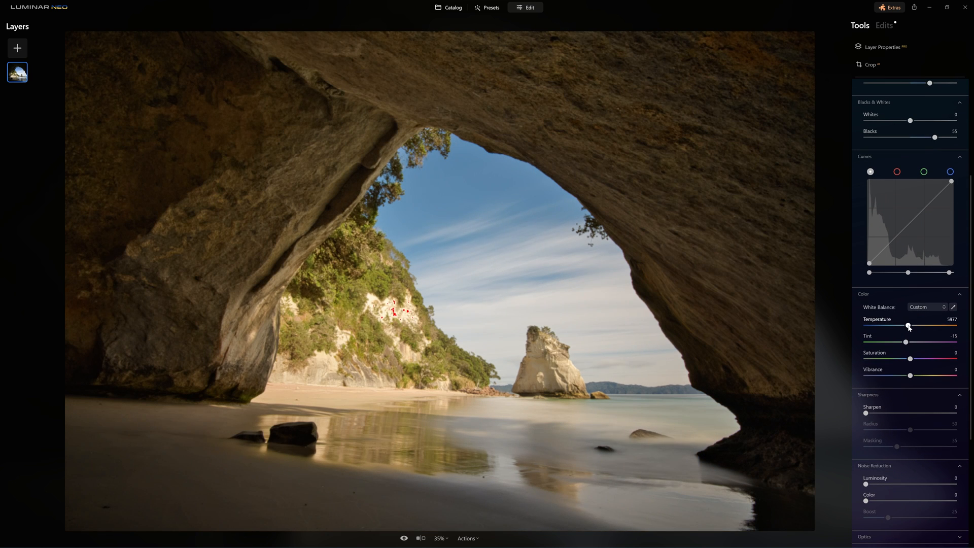
{"action": "left_click_drag", "start_coordinate": [909, 325], "coordinate": [886, 326]}
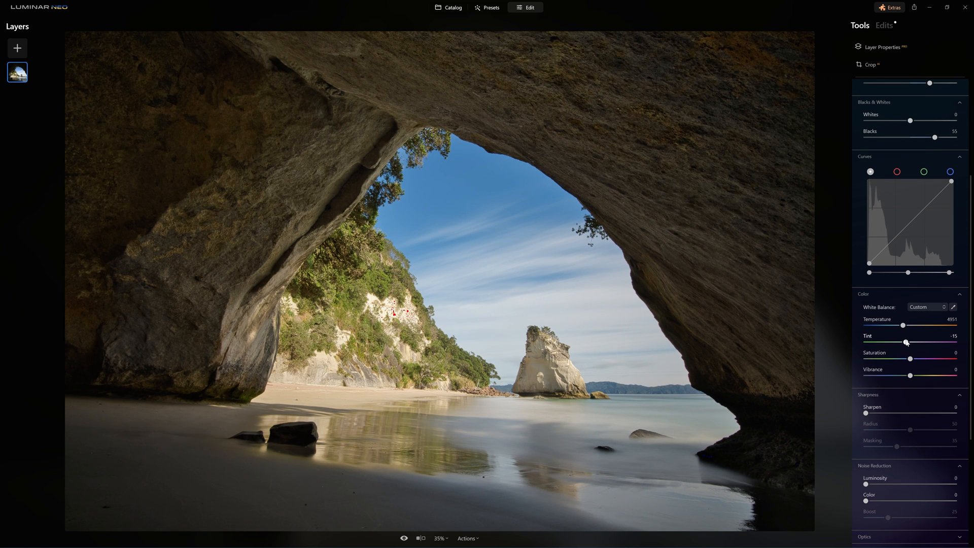
{"action": "left_click_drag", "start_coordinate": [906, 343], "coordinate": [909, 343]}
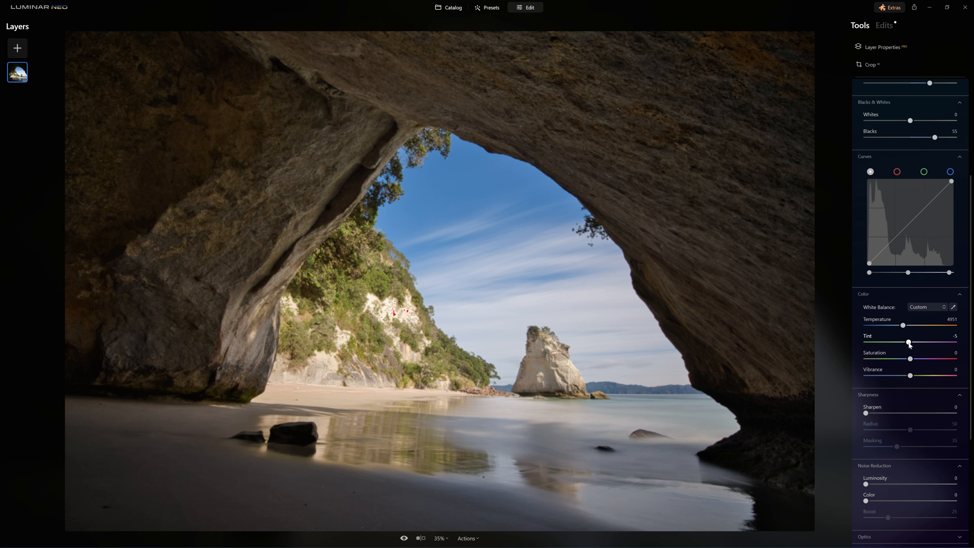
{"action": "left_click_drag", "start_coordinate": [910, 375], "coordinate": [921, 376]}
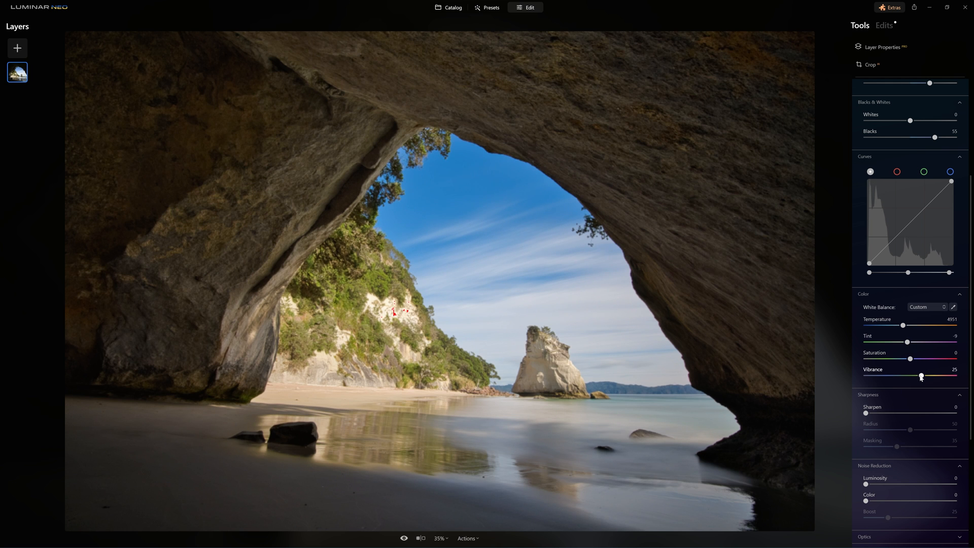